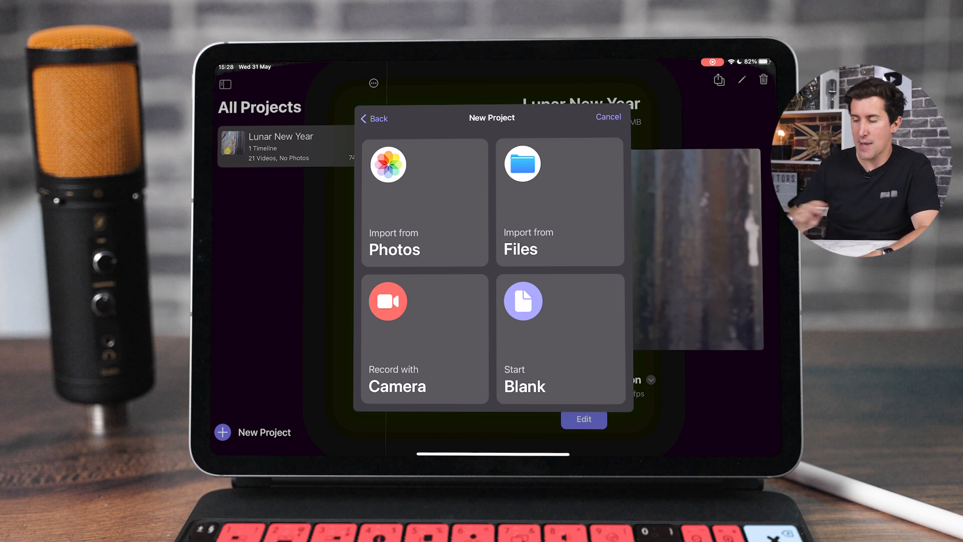
# - Choose Import from Files for the new project, opening the iPad's local storage
pyautogui.click(558, 203)
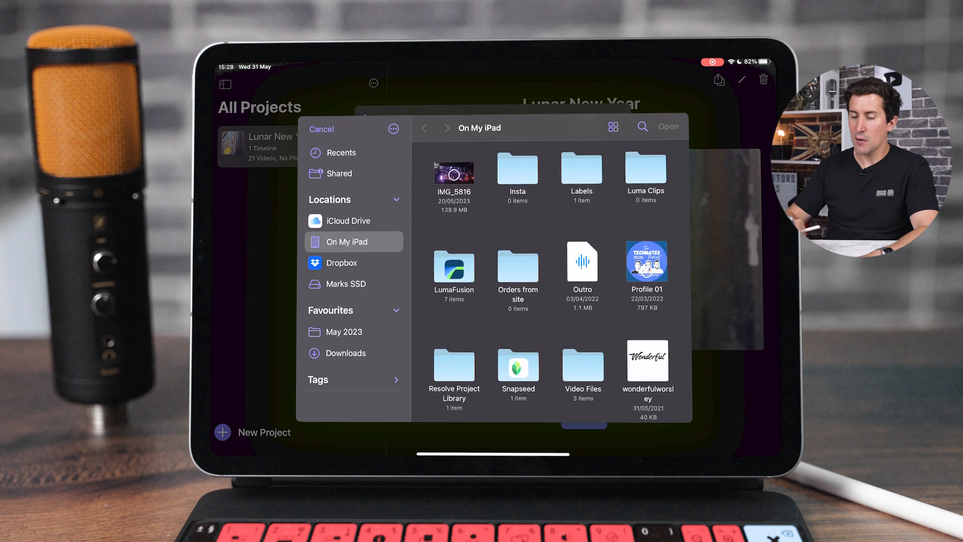
# - Open the external SSD, enter multi-select, and mark the 'capcut shortcut video' clip
pyautogui.click(347, 283)
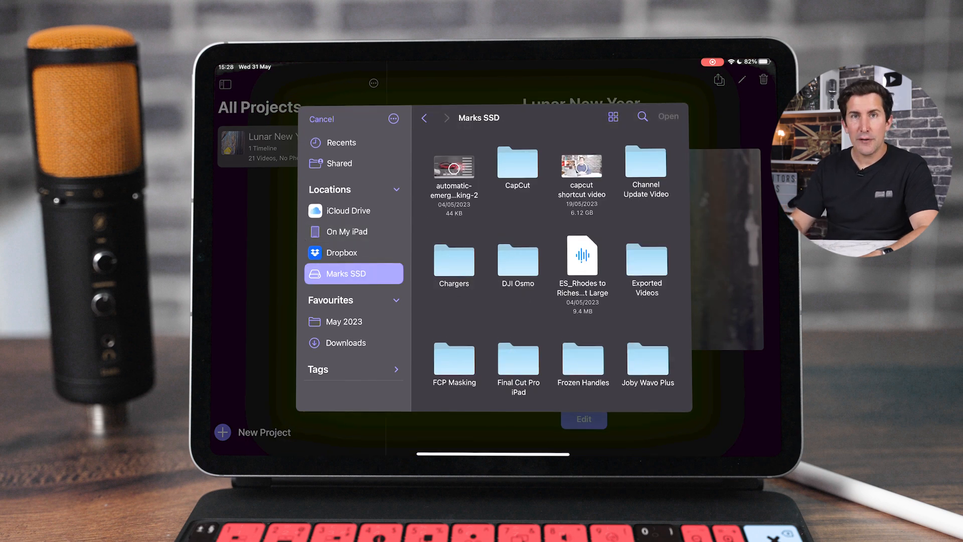
pyautogui.click(580, 167)
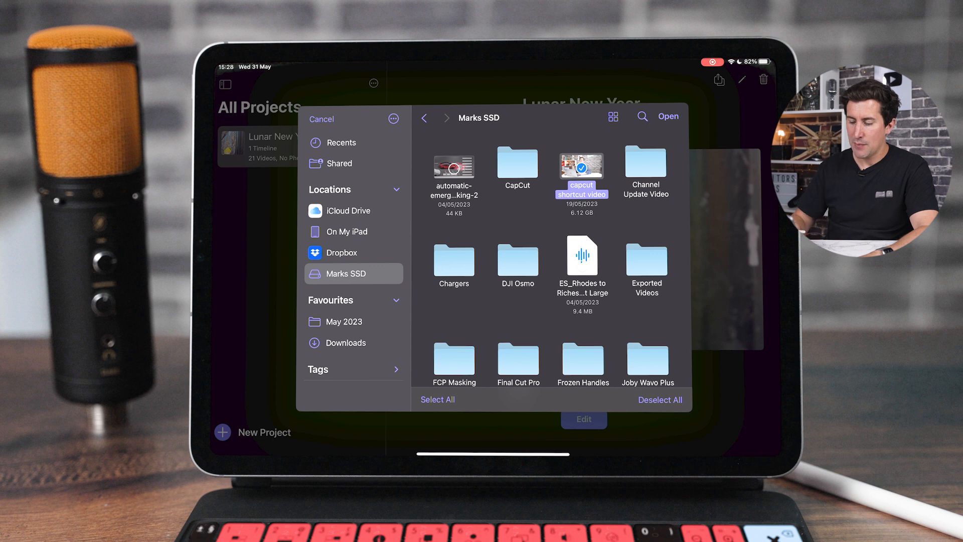
pyautogui.click(667, 116)
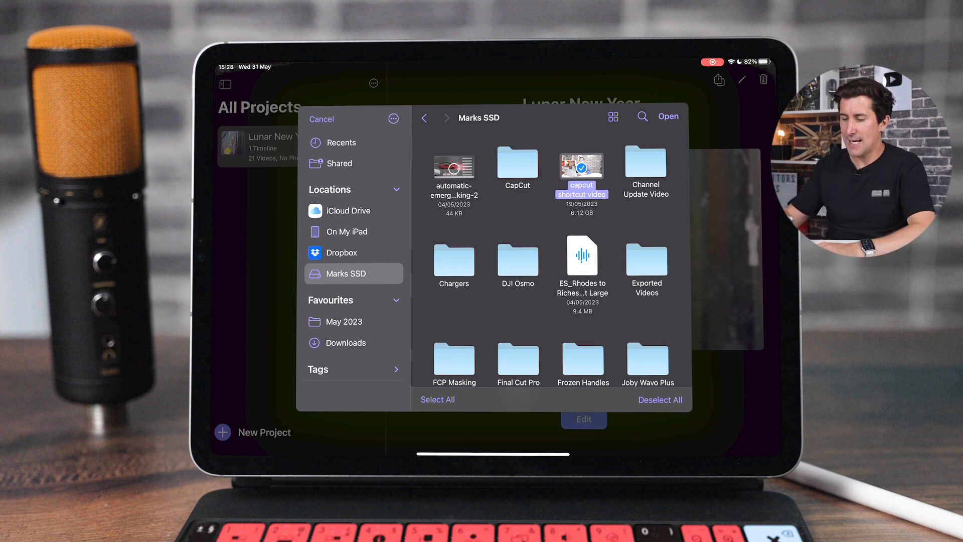
pyautogui.scroll(-3)
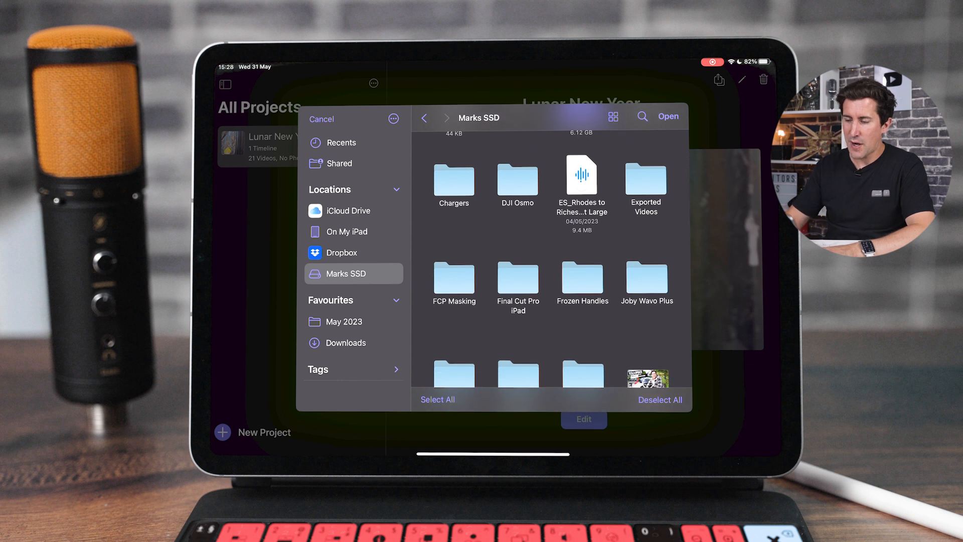
# - Open the clips folder on the SSD and import eleven clips into Test Project
pyautogui.doubleClick(516, 283)
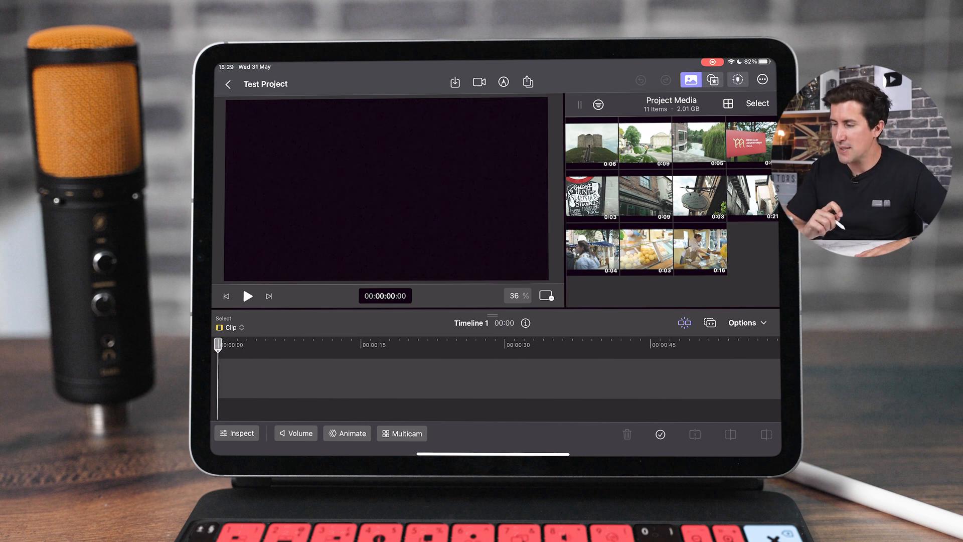
# - Preview the castle, leaves and Merchant Adventurers' Hall clips, then return to the castle
pyautogui.click(590, 142)
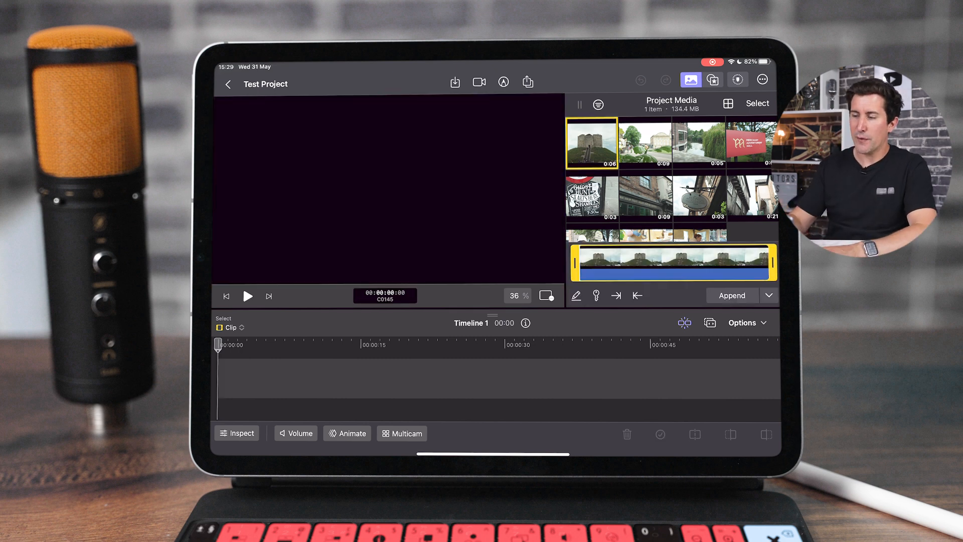
pyautogui.click(644, 144)
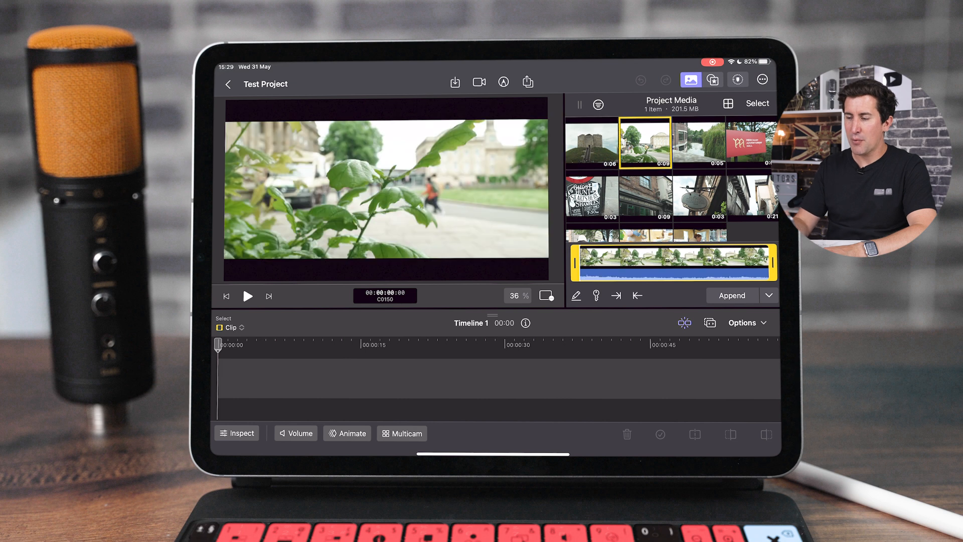
pyautogui.click(749, 142)
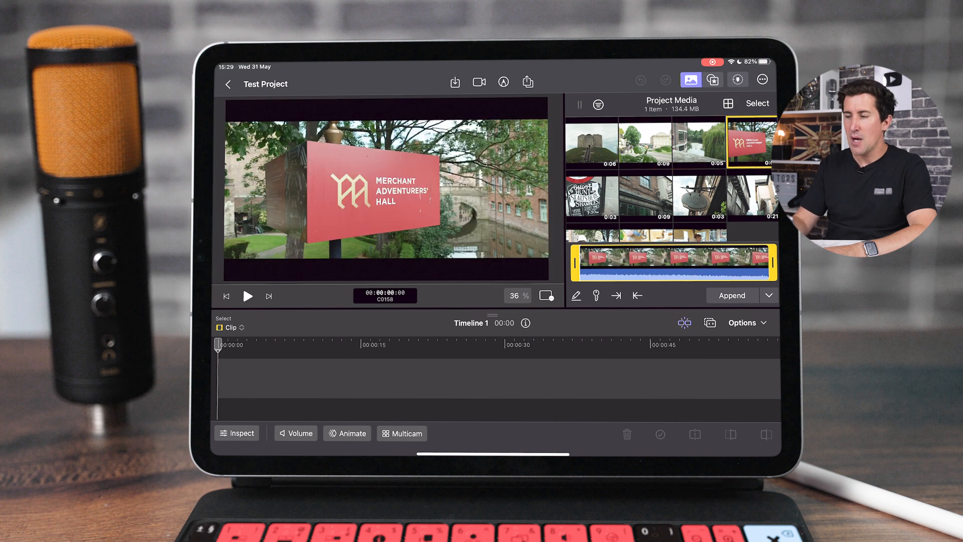
pyautogui.click(591, 143)
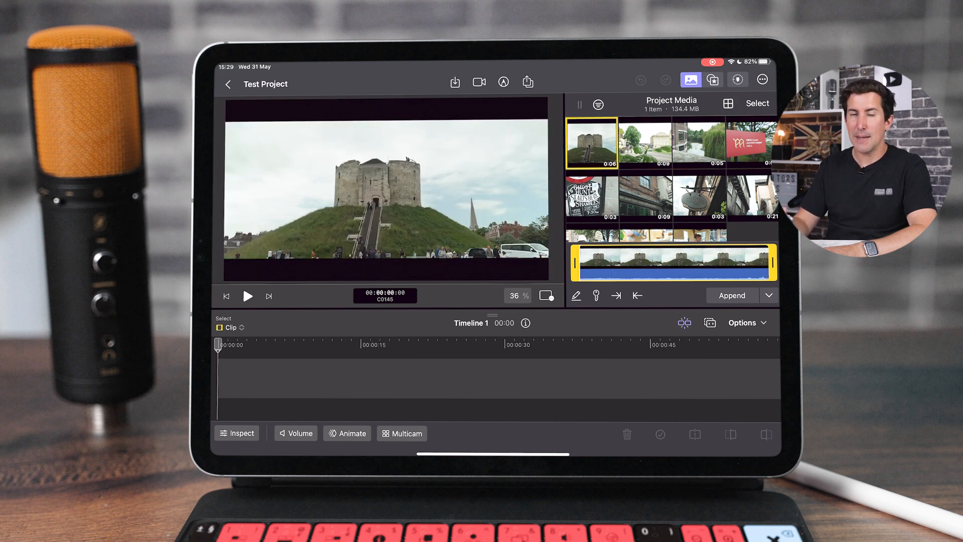